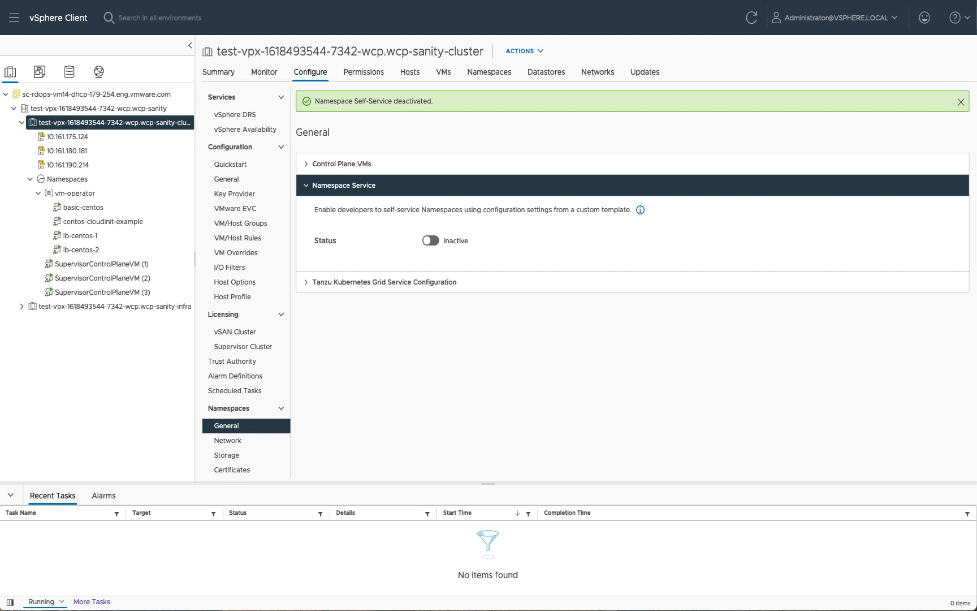
{"action": "mouse_move", "coordinate": [477, 408]}
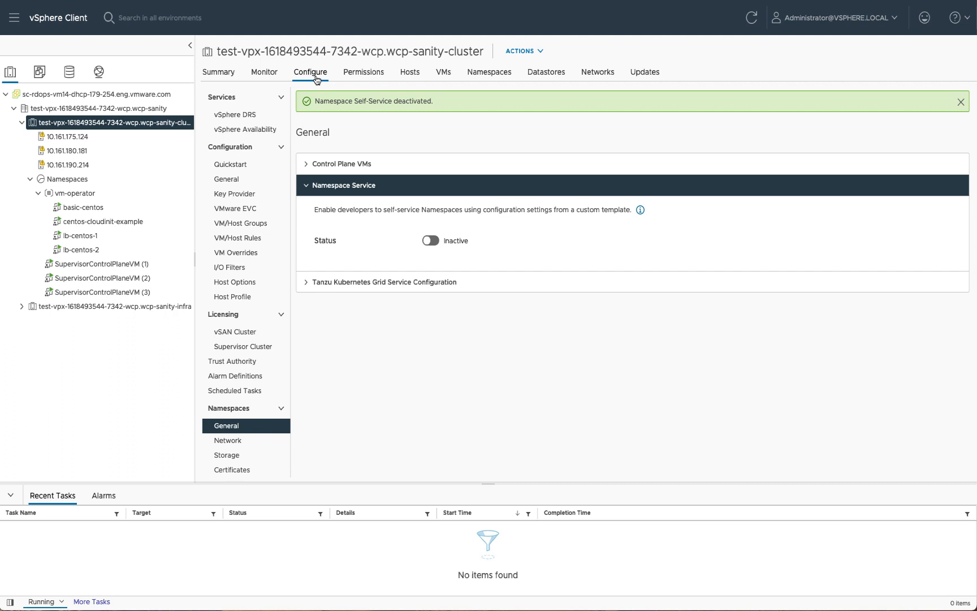
{"action": "mouse_move", "coordinate": [323, 419]}
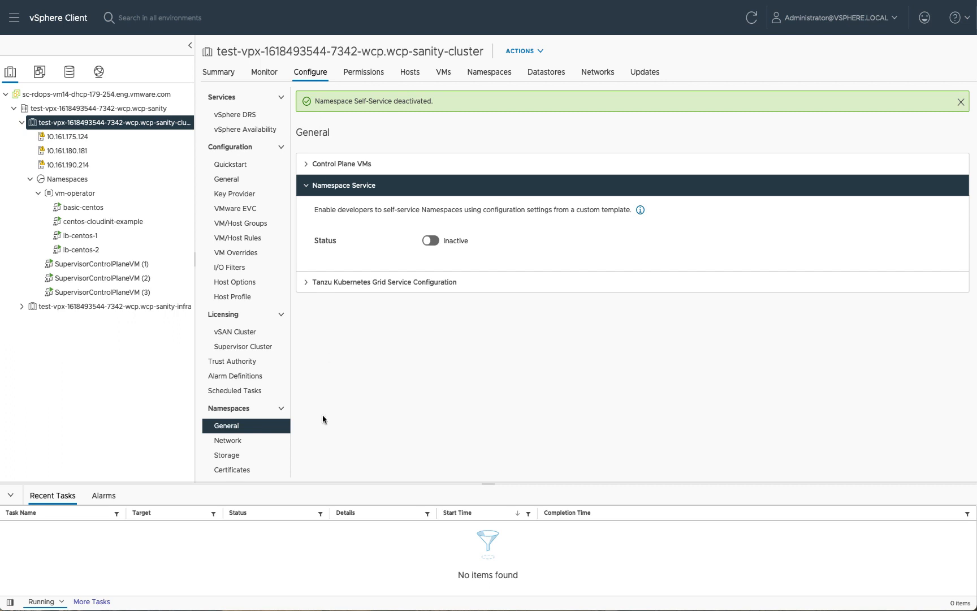
{"action": "mouse_move", "coordinate": [343, 301]}
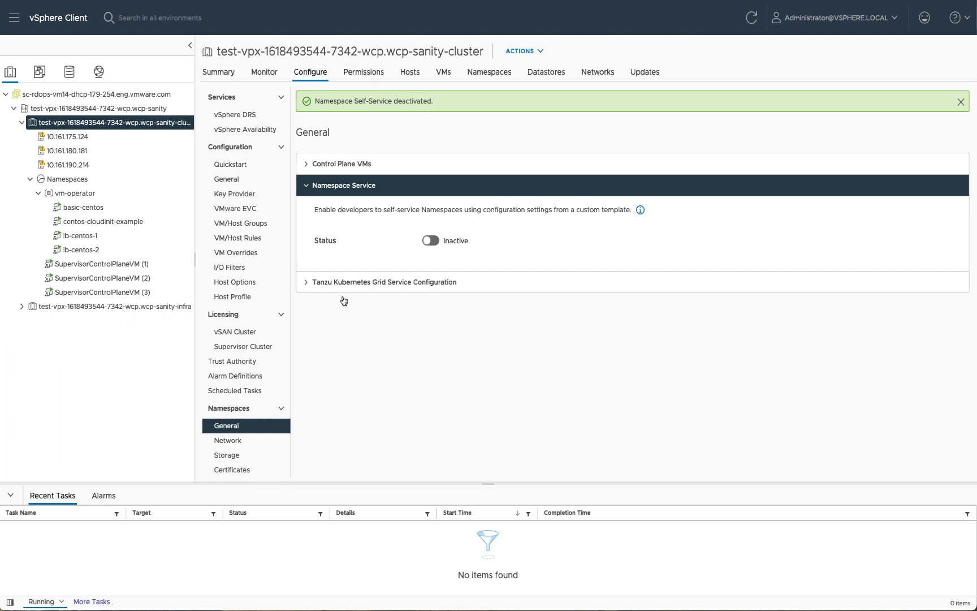
{"action": "mouse_move", "coordinate": [398, 248]}
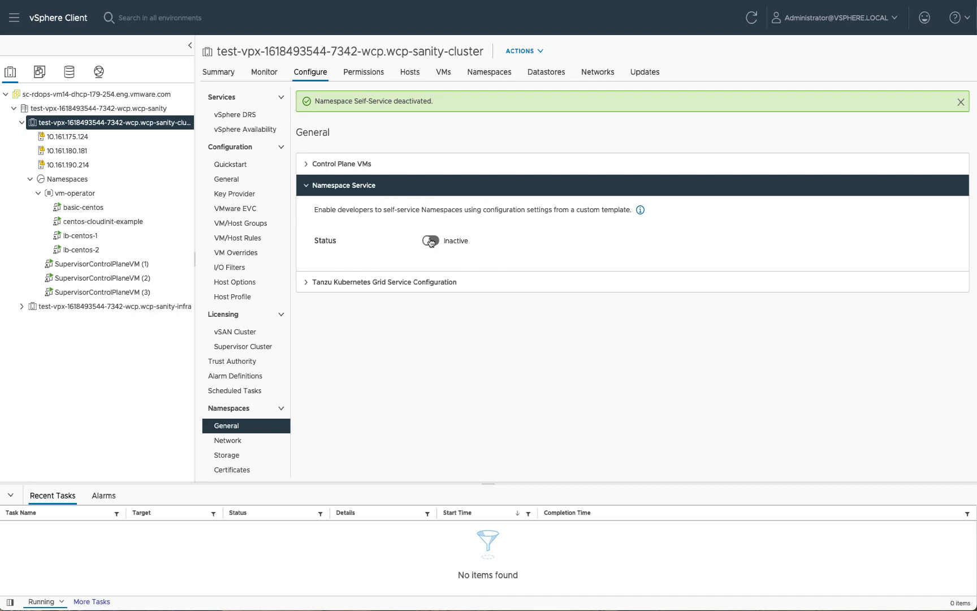
Toggle the Namespace Service Status on and reactivate with the existing template.
{"action": "left_click", "coordinate": [429, 240]}
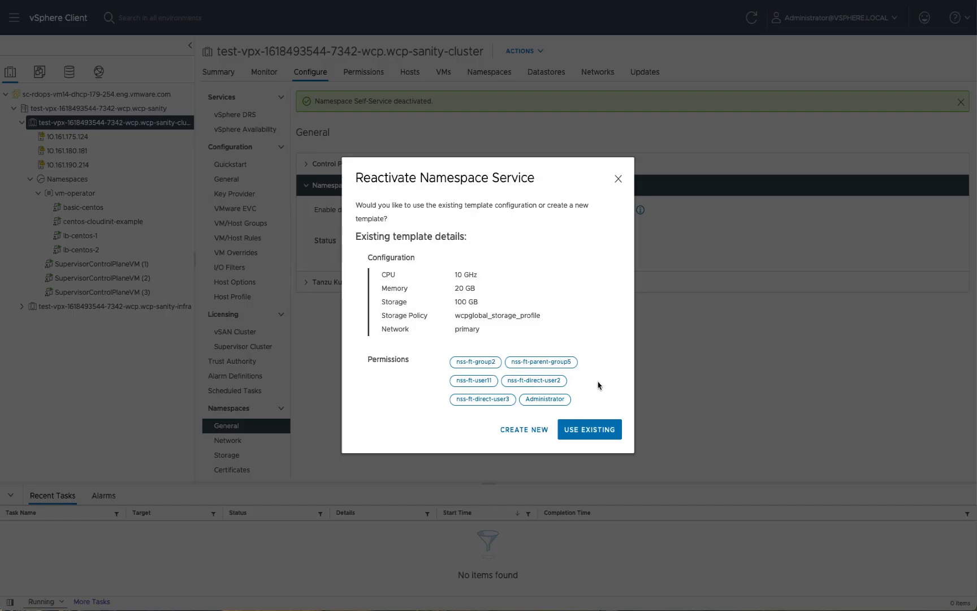
{"action": "mouse_move", "coordinate": [376, 409]}
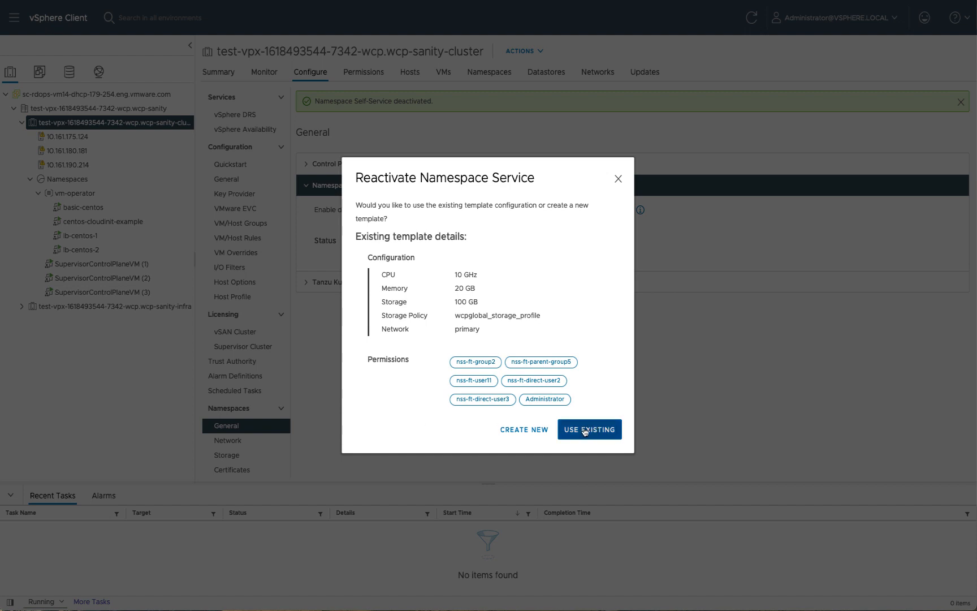
{"action": "mouse_move", "coordinate": [518, 433]}
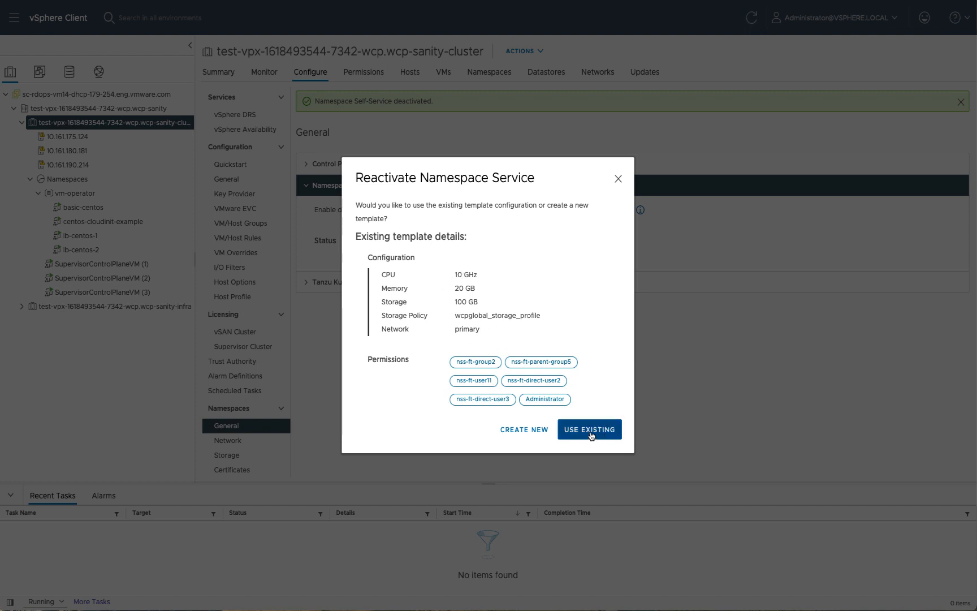
{"action": "left_click", "coordinate": [588, 429]}
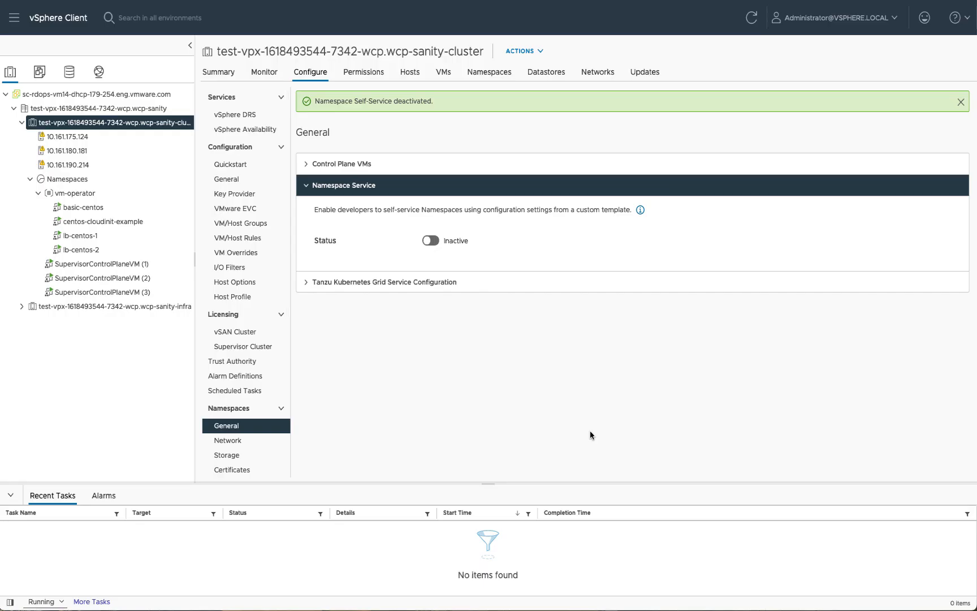
{"action": "left_click", "coordinate": [428, 240]}
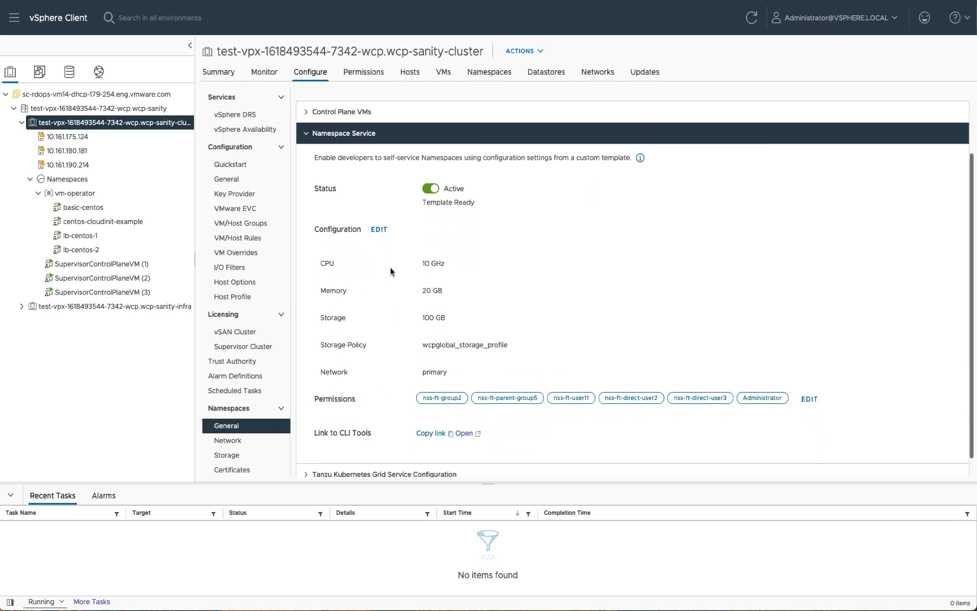
{"action": "left_click", "coordinate": [378, 230]}
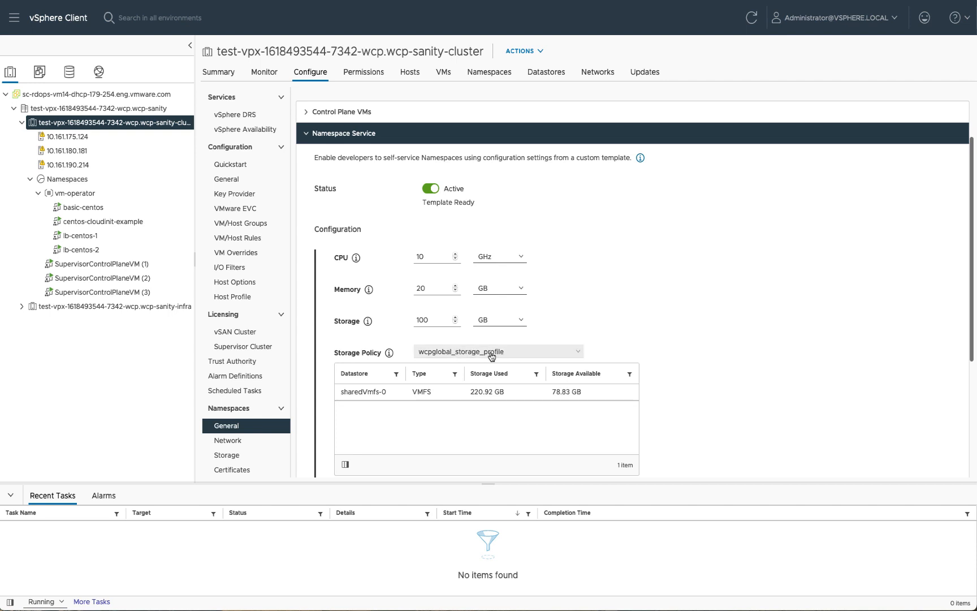
{"action": "scroll", "scroll_direction": "down", "scroll_amount": 3}
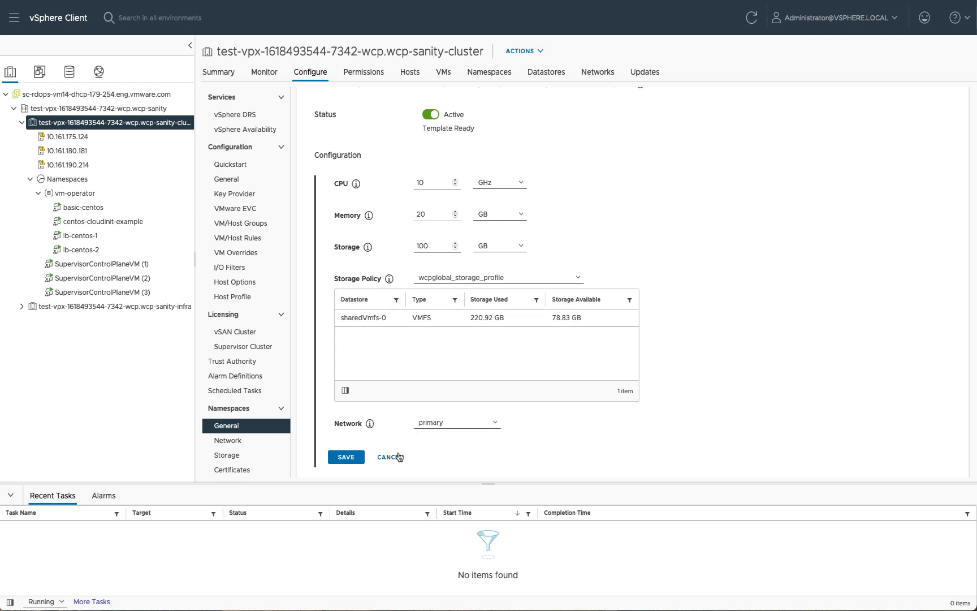
{"action": "mouse_move", "coordinate": [475, 398]}
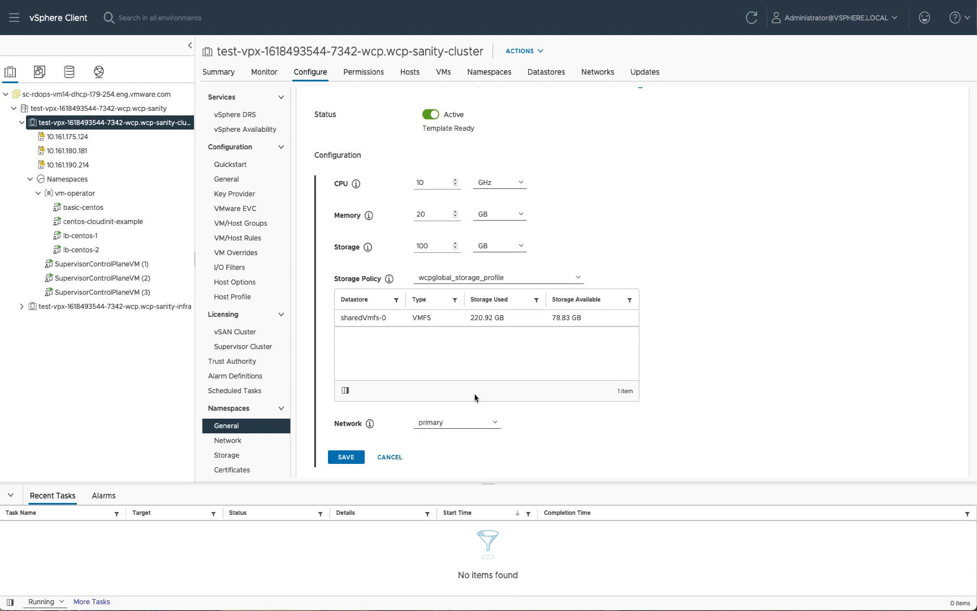
{"action": "mouse_move", "coordinate": [524, 148]}
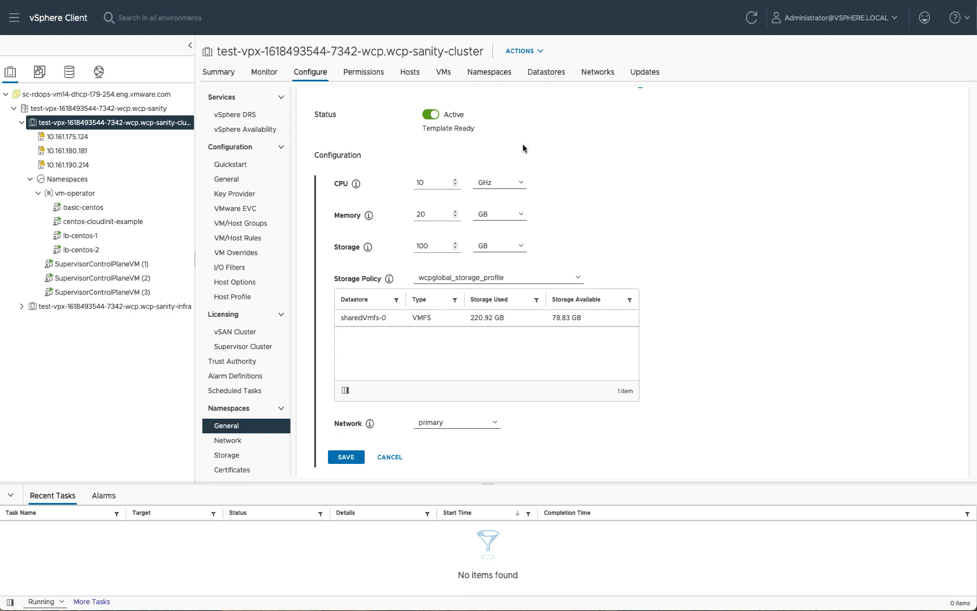
{"action": "mouse_move", "coordinate": [389, 459]}
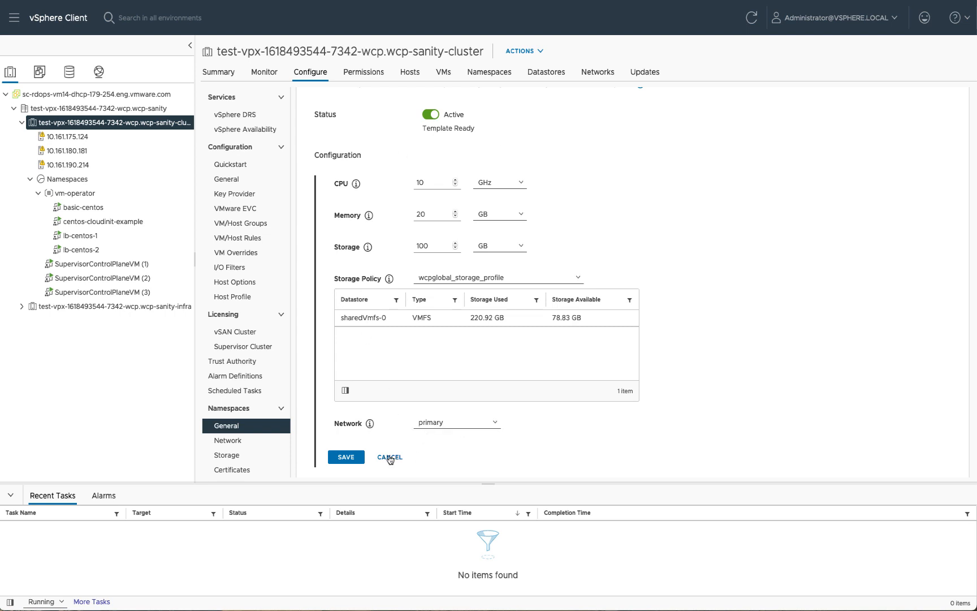
{"action": "left_click", "coordinate": [390, 457]}
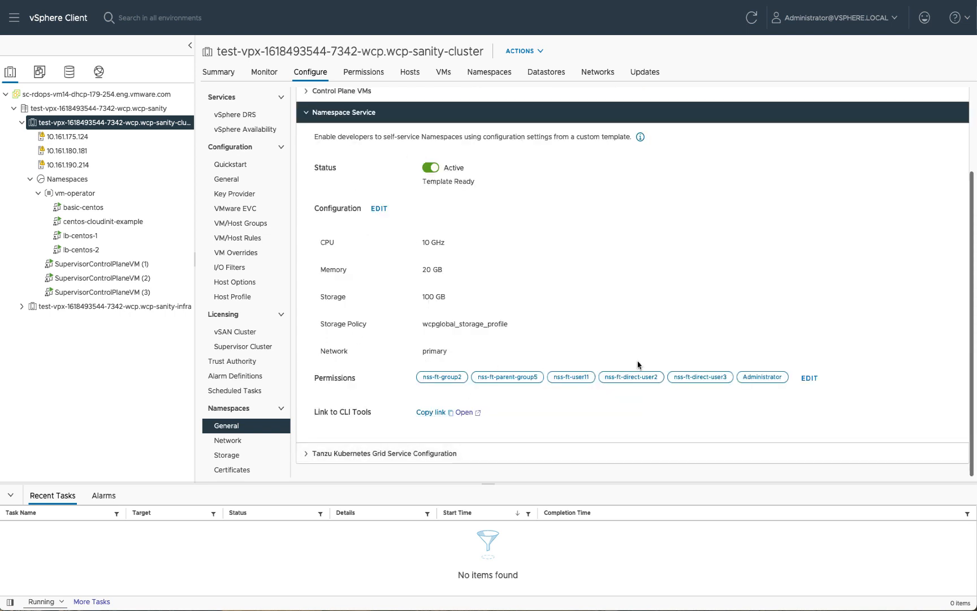
{"action": "left_click", "coordinate": [807, 377]}
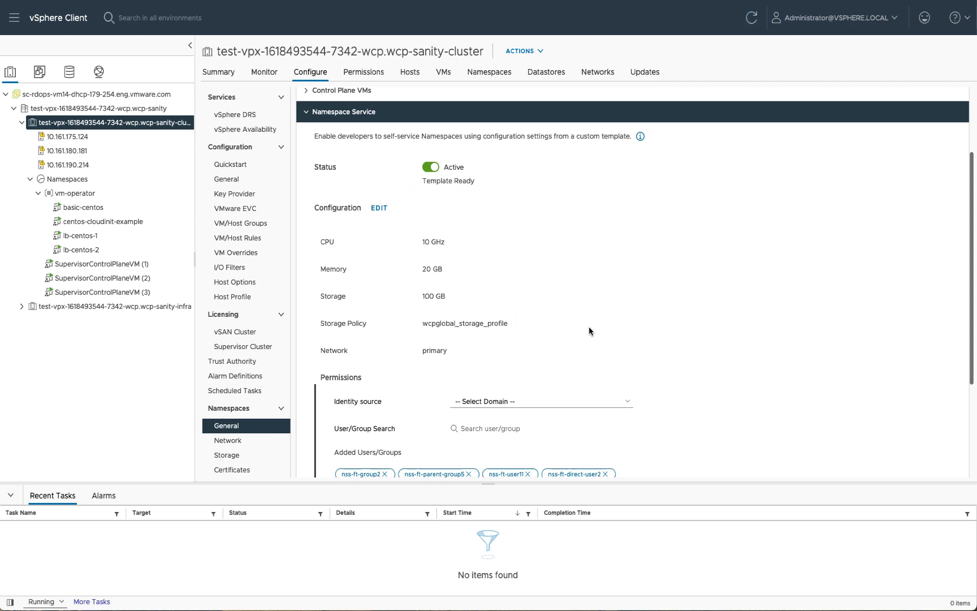
{"action": "left_click", "coordinate": [539, 401]}
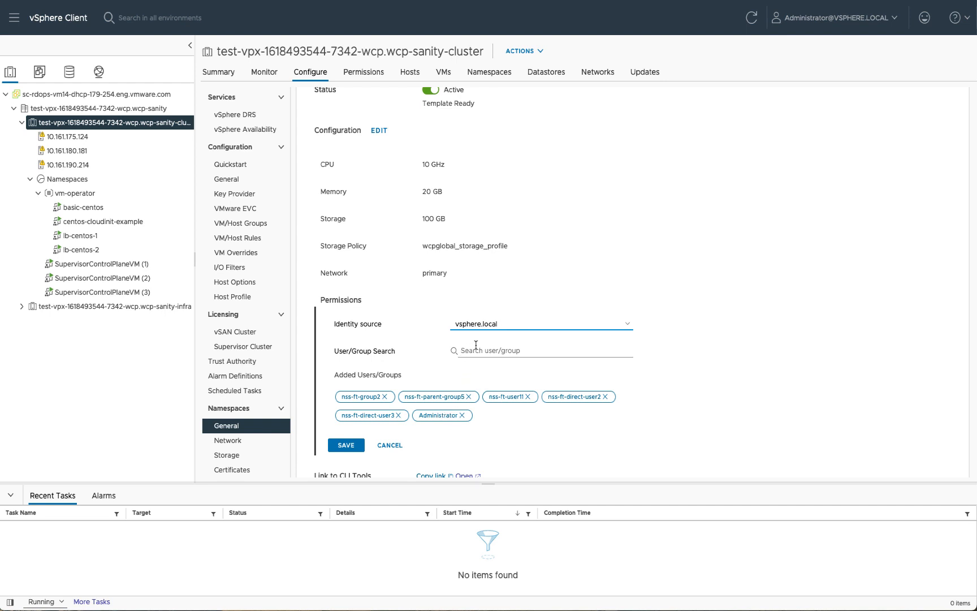
{"action": "mouse_move", "coordinate": [497, 347]}
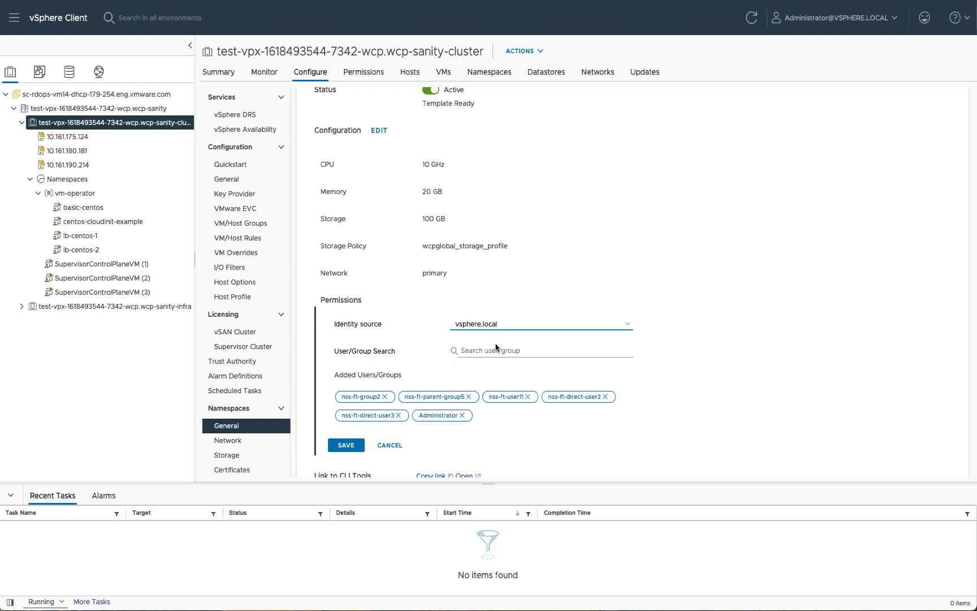
{"action": "mouse_move", "coordinate": [392, 445]}
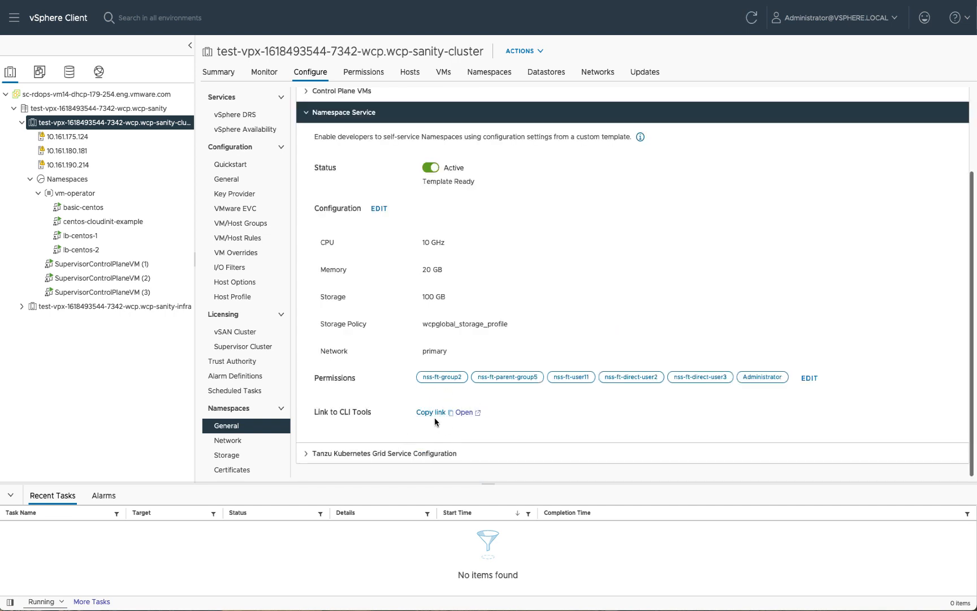
{"action": "mouse_move", "coordinate": [502, 408]}
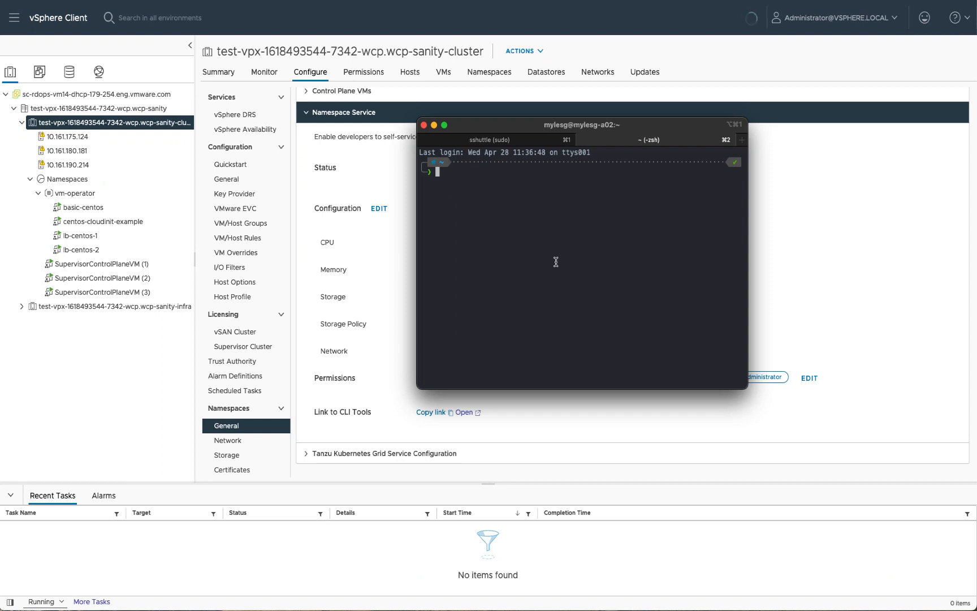
Create the Kubernetes namespace 'test' with kubectl in Terminal.
{"action": "type", "text": "kubectl get ns"}
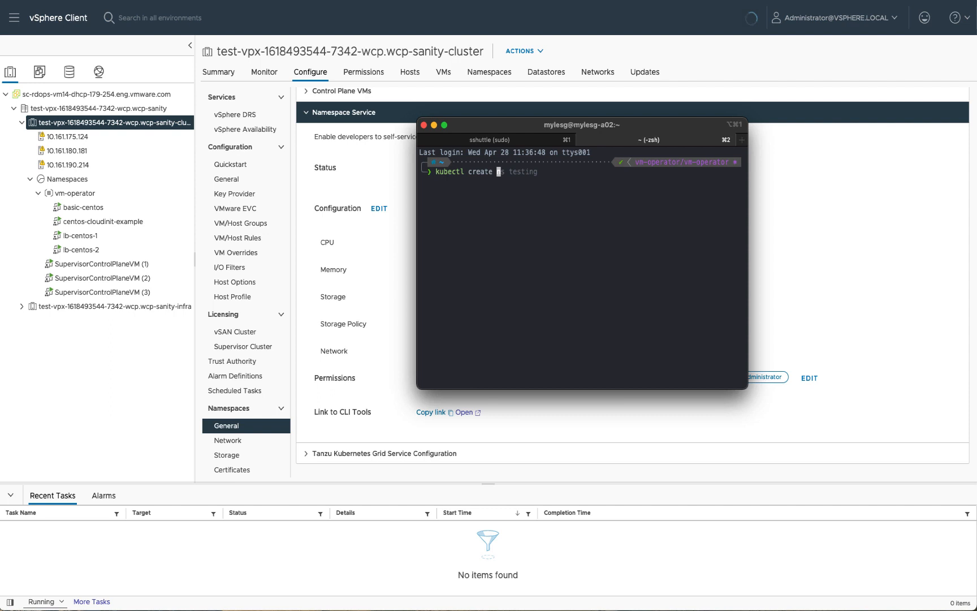
{"action": "type", "text": "s"}
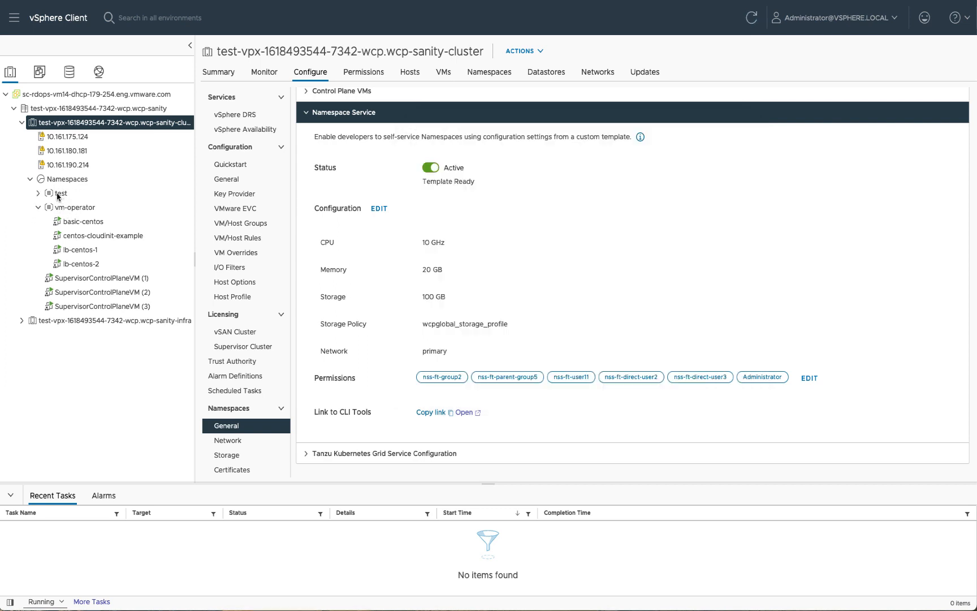
{"action": "left_click", "coordinate": [62, 192]}
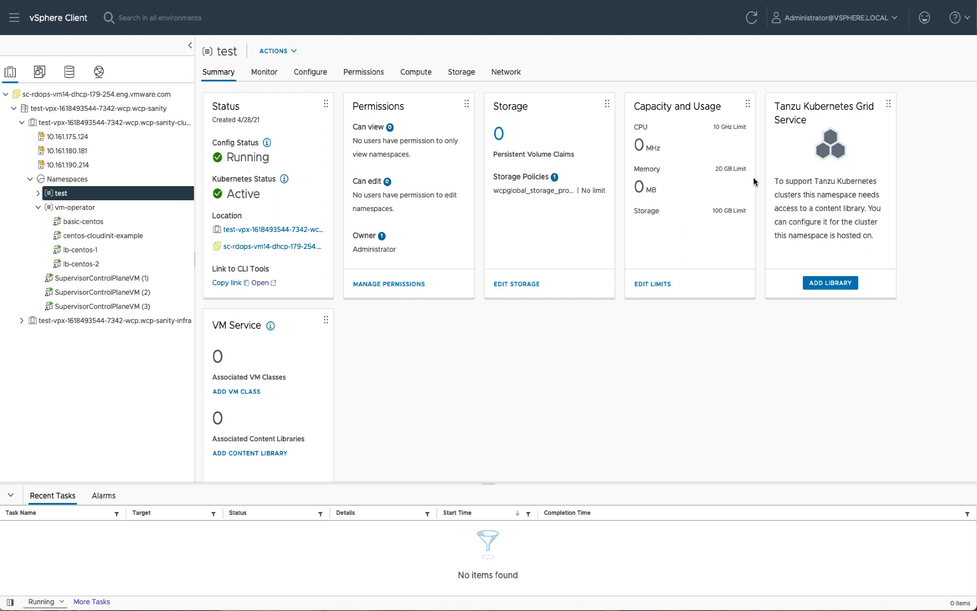
{"action": "mouse_move", "coordinate": [720, 121]}
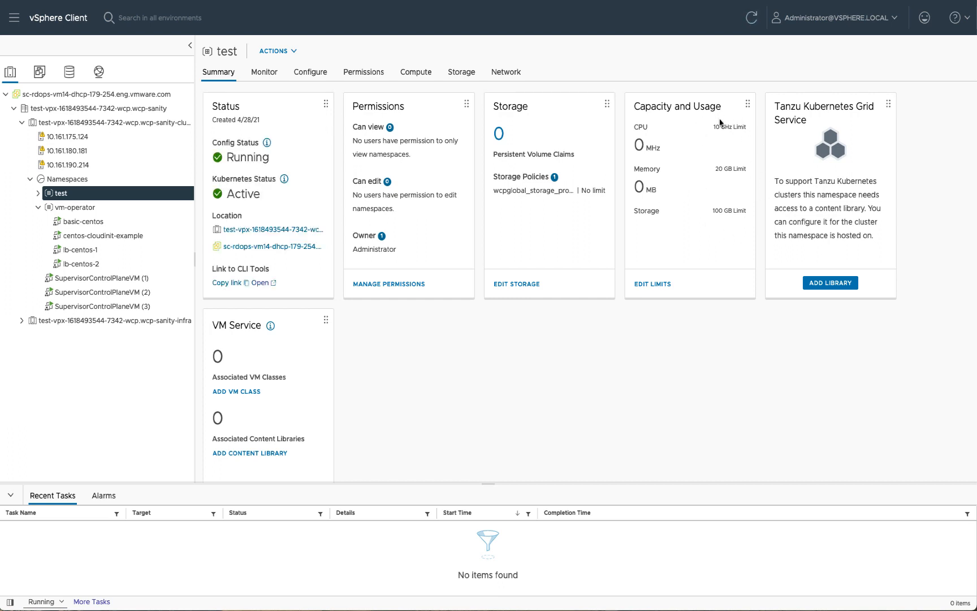
{"action": "mouse_move", "coordinate": [716, 207]}
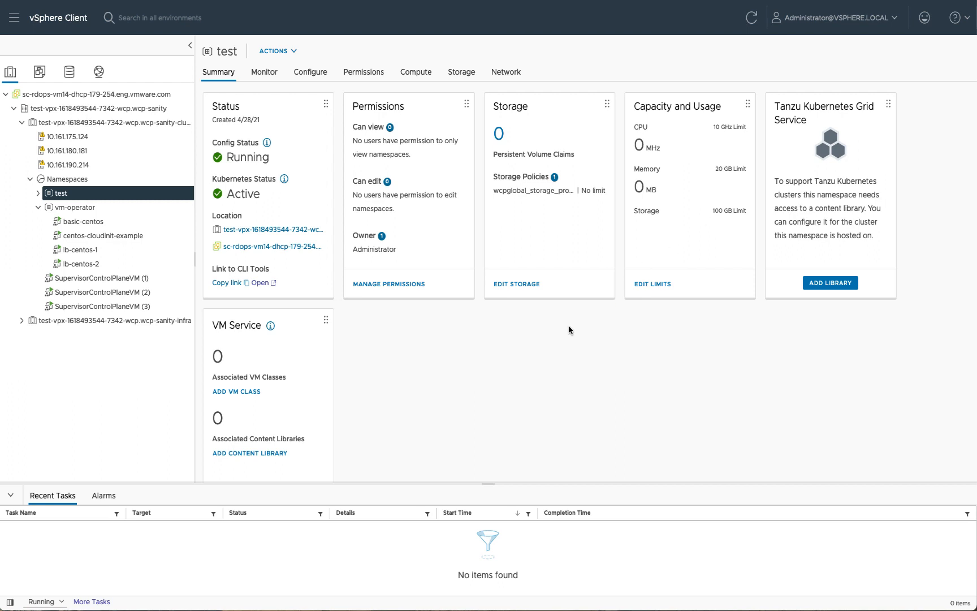
{"action": "mouse_move", "coordinate": [302, 424]}
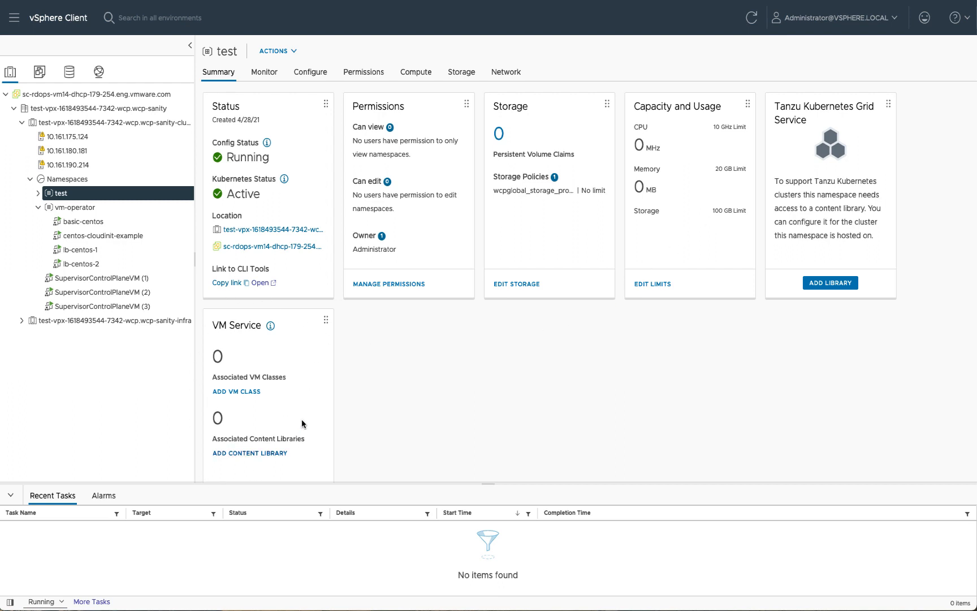
{"action": "mouse_move", "coordinate": [292, 434]}
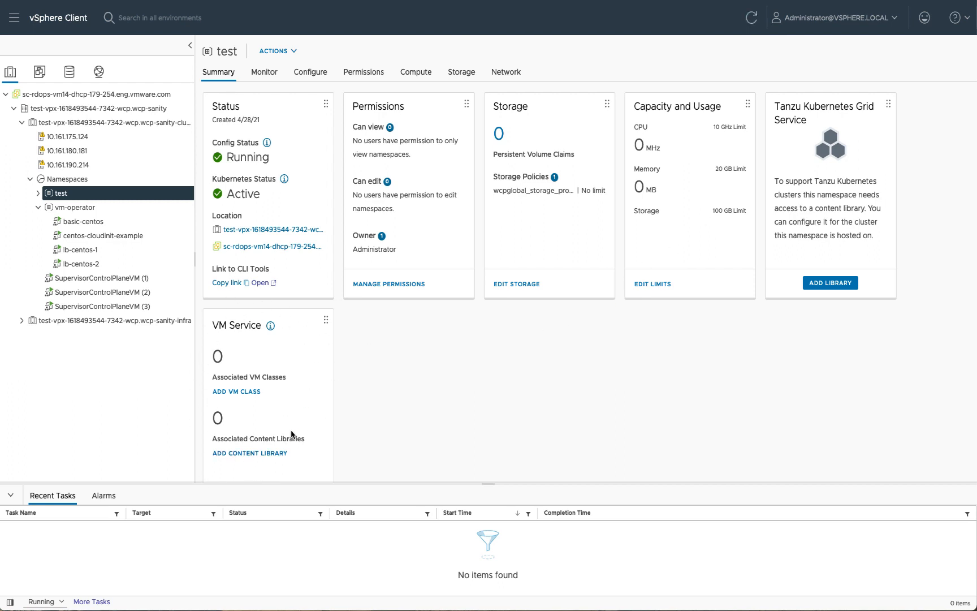
{"action": "mouse_move", "coordinate": [525, 428]}
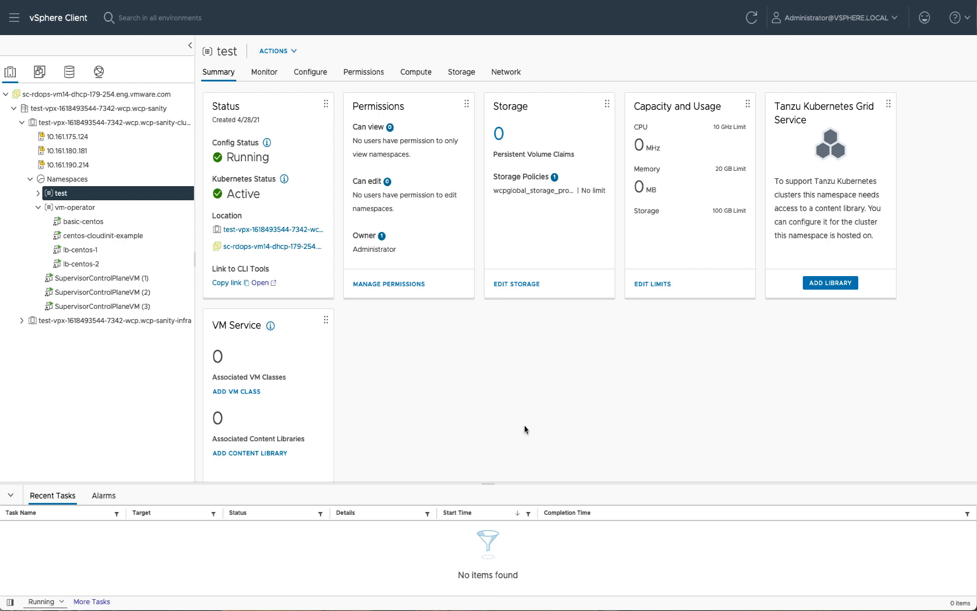
{"action": "mouse_move", "coordinate": [544, 424]}
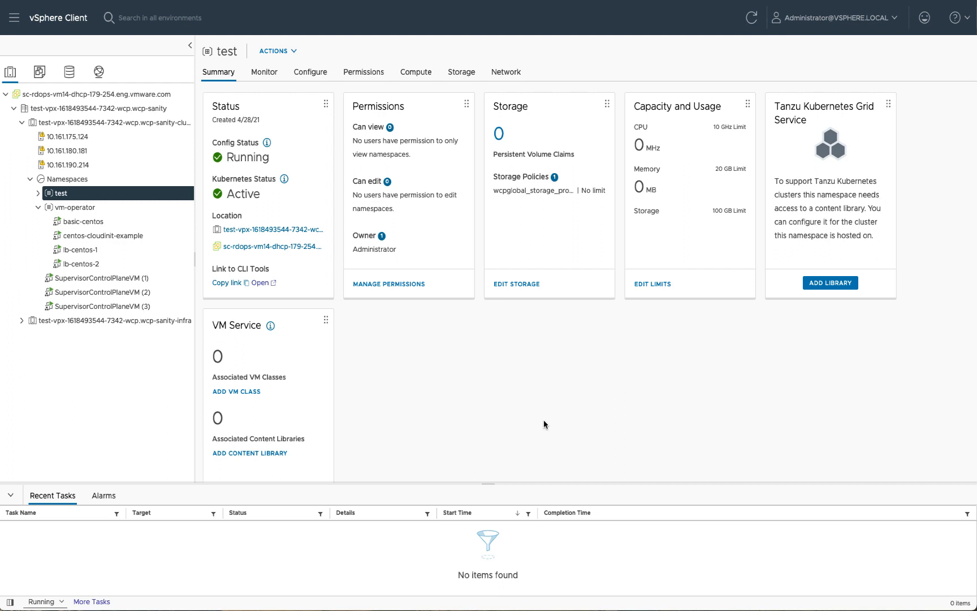
{"action": "left_click", "coordinate": [116, 122]}
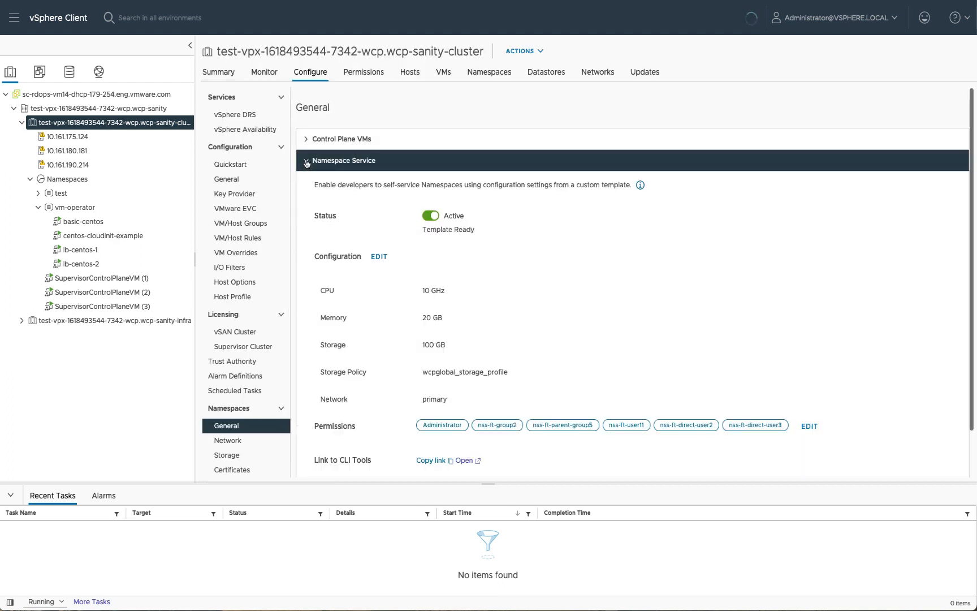
Switch the cluster's Namespace Service Status toggle off.
{"action": "left_click", "coordinate": [430, 215]}
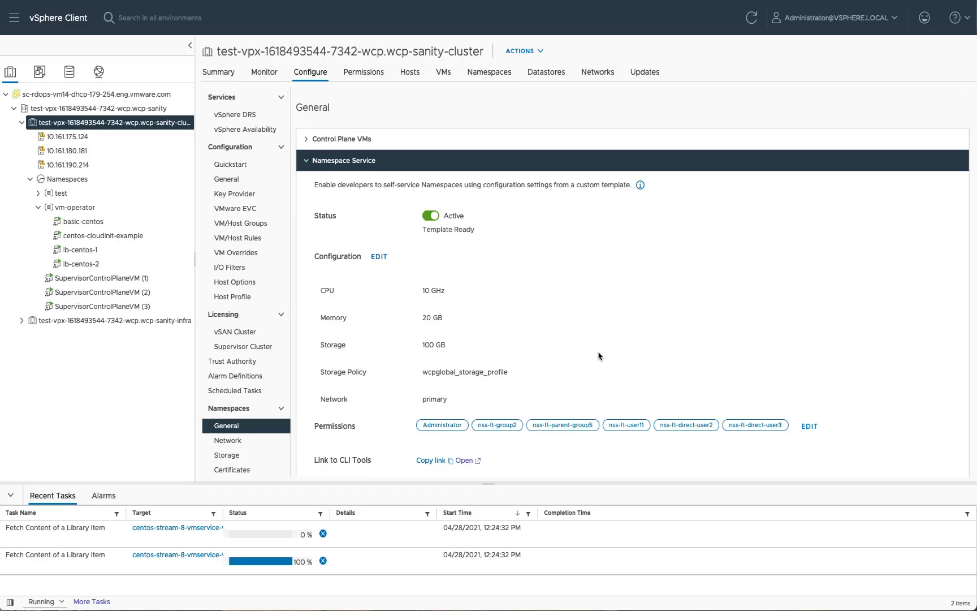
{"action": "mouse_move", "coordinate": [377, 338]}
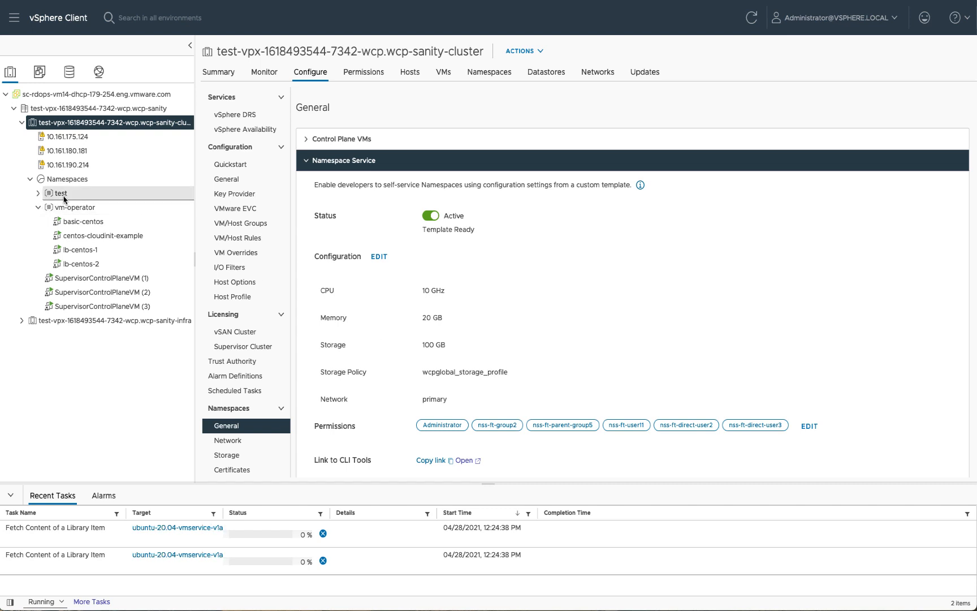
{"action": "mouse_move", "coordinate": [66, 195]}
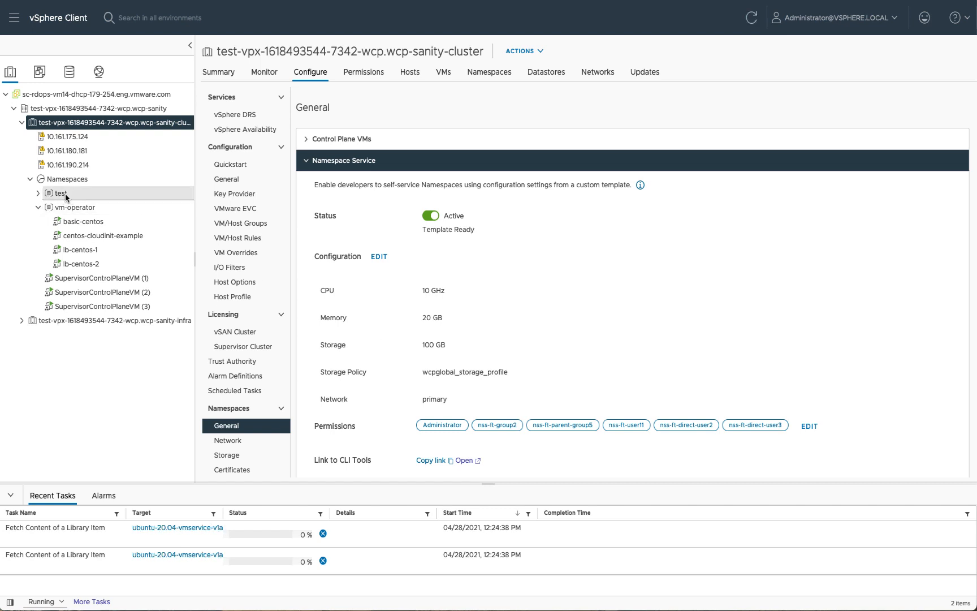
{"action": "left_click", "coordinate": [429, 215]}
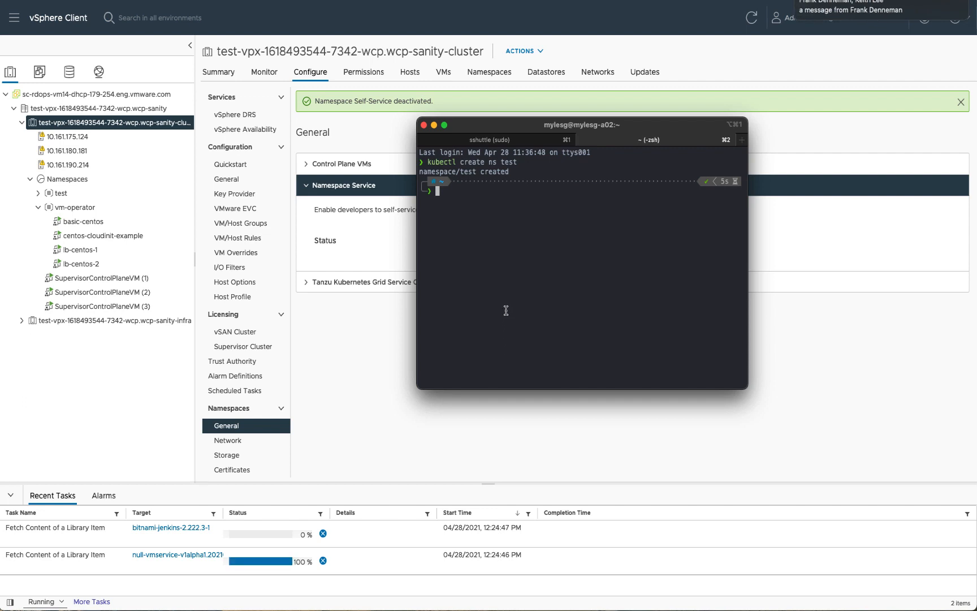
Verify creating namespace 'test2' is Forbidden, then delete namespace 'test' via kubectl.
{"action": "type", "text": "kubectl create ns test"}
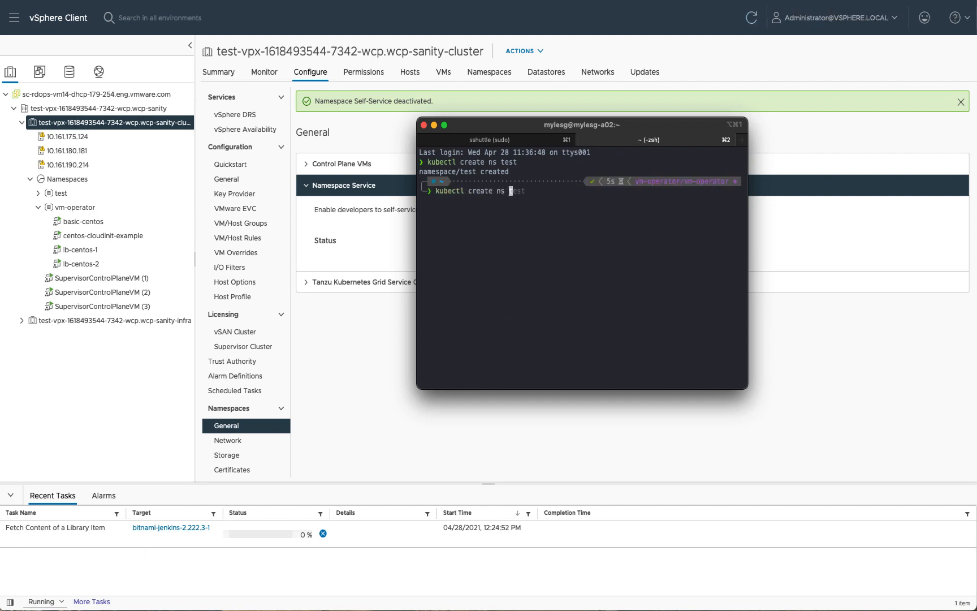
{"action": "key", "text": "Return"}
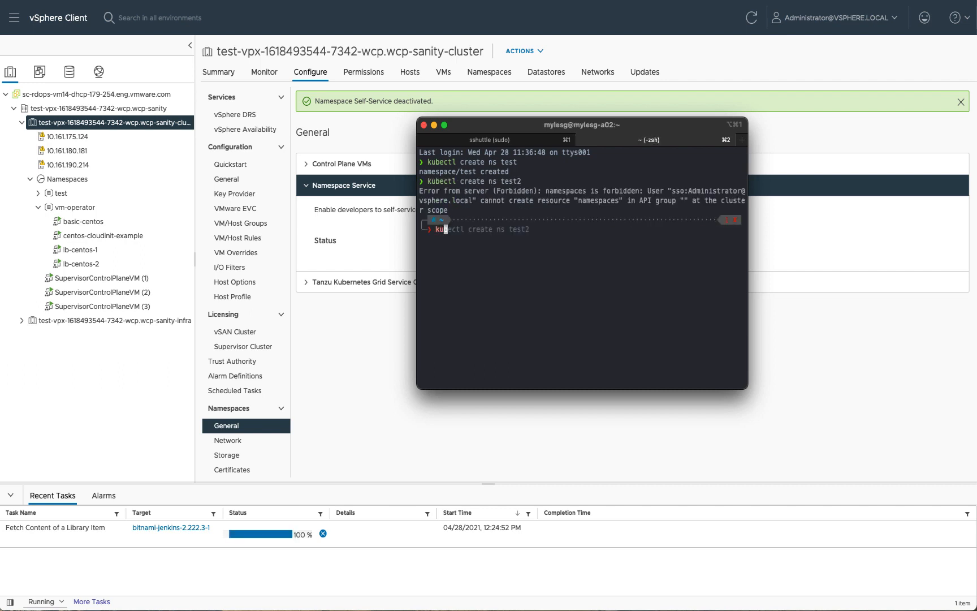
{"action": "type", "text": "kubectl delete -f manifests/cloud-init-based"}
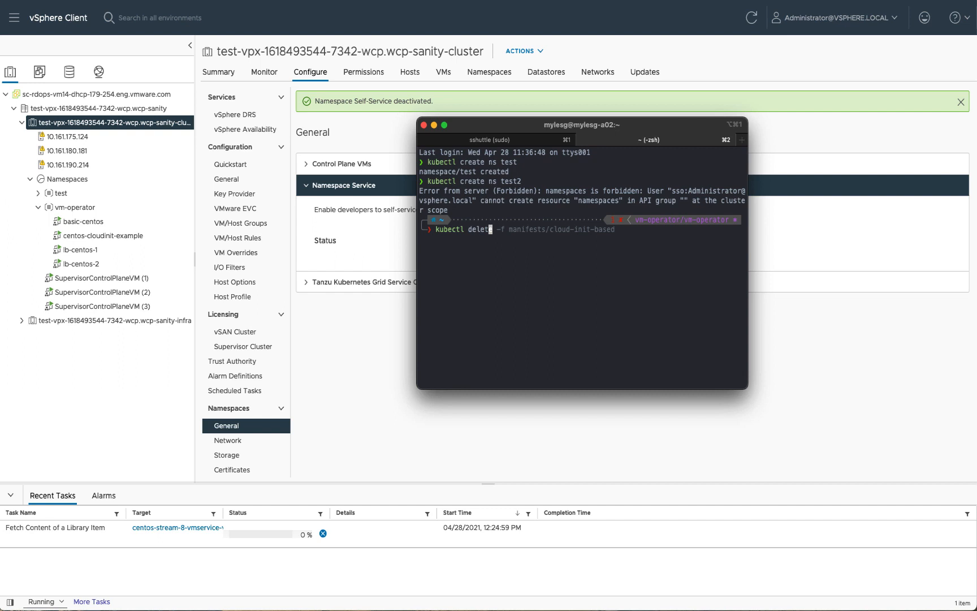
{"action": "key", "text": "Return"}
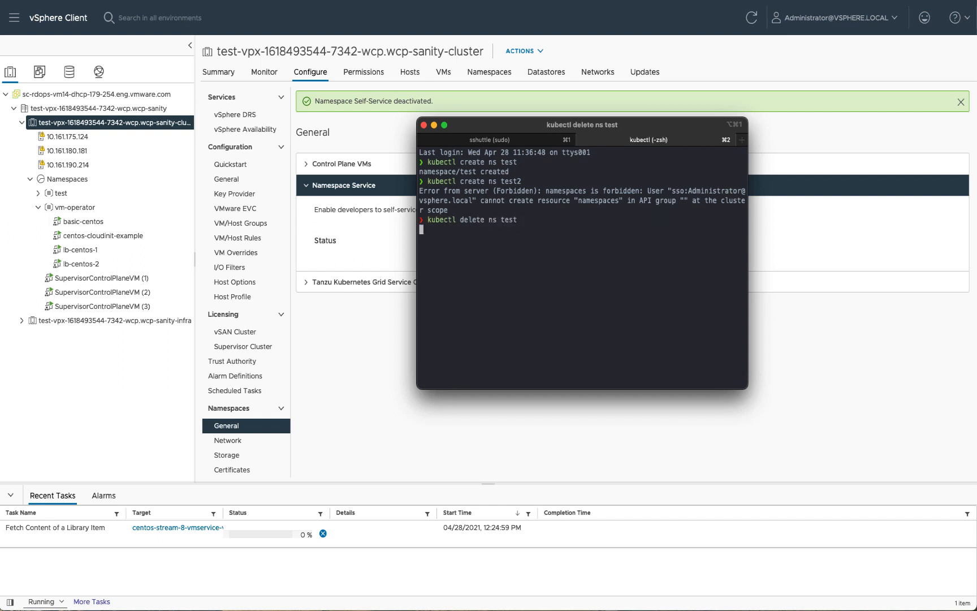
{"action": "key", "text": "Return"}
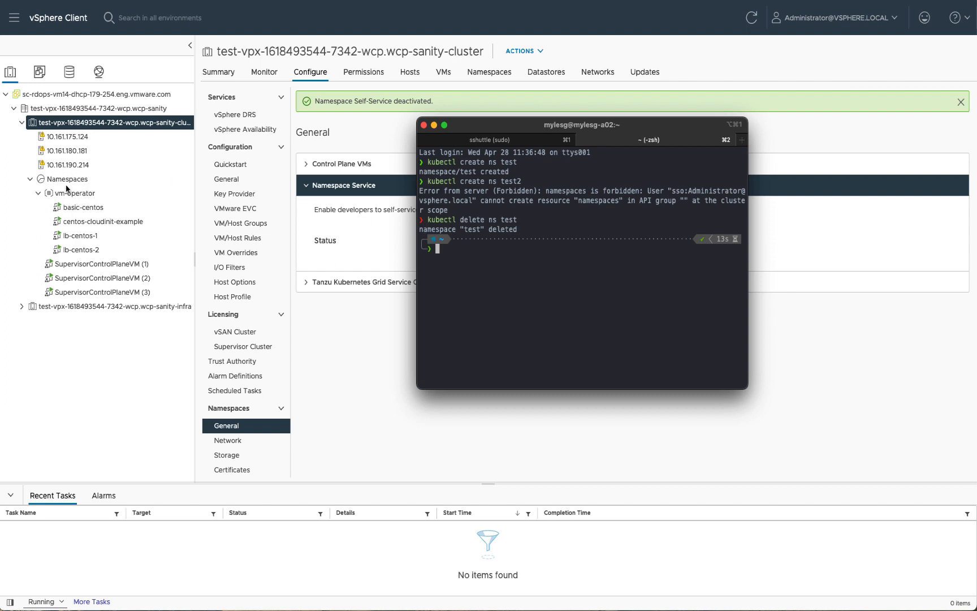
{"action": "mouse_move", "coordinate": [302, 337]}
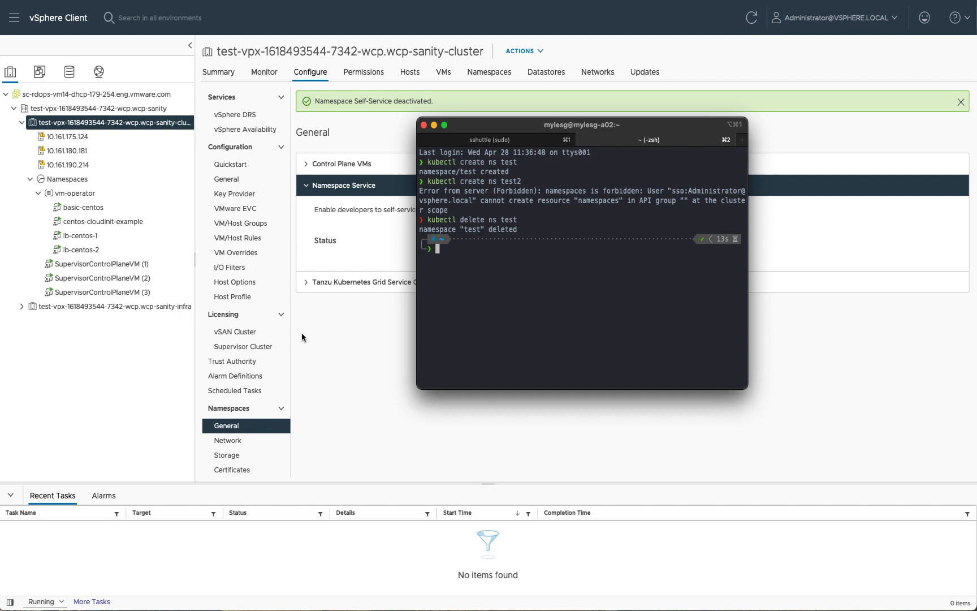